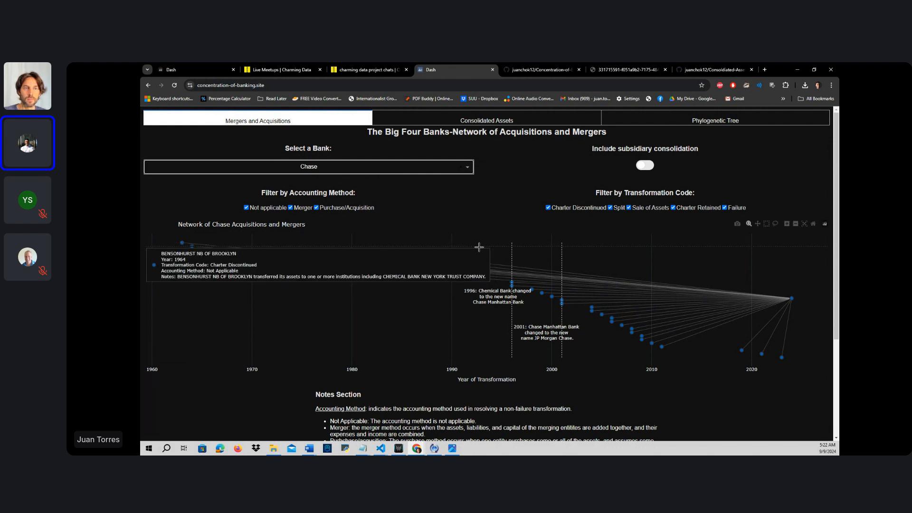
mouse_move(471, 269)
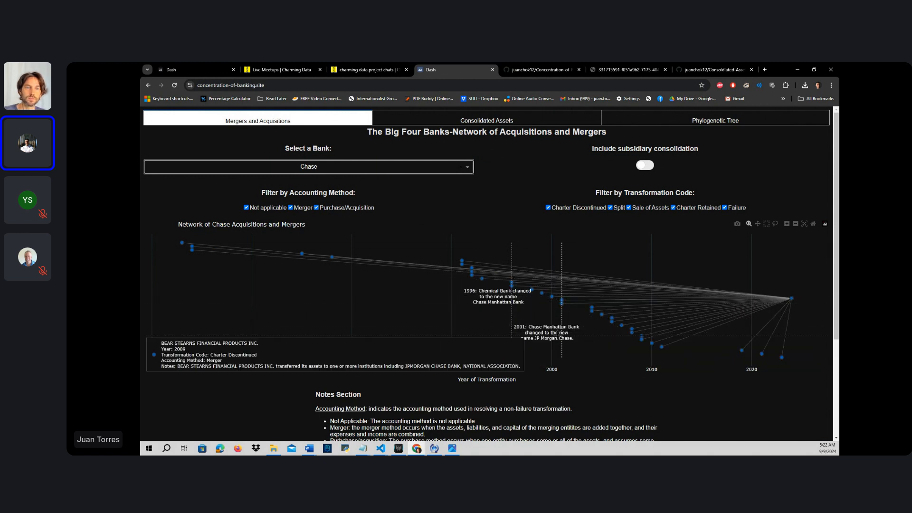
mouse_move(558, 320)
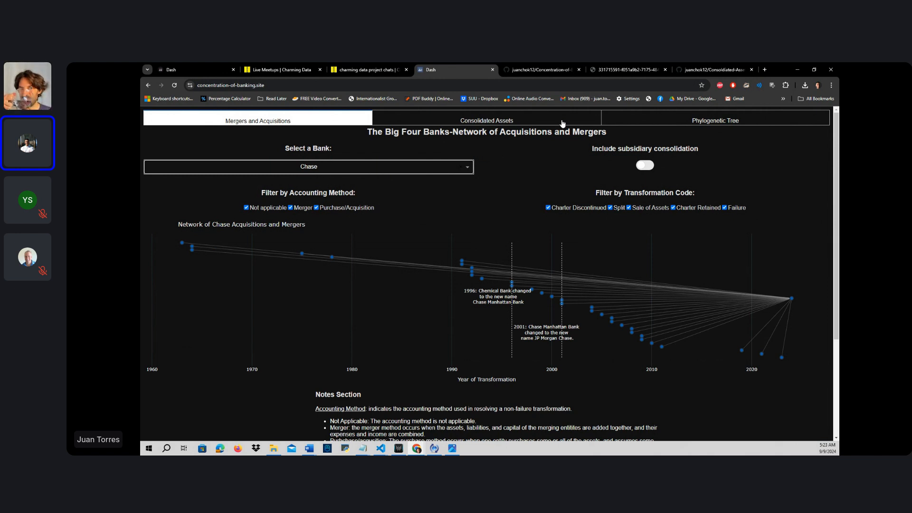
Step: Switch to the Consolidated Assets view and scroll to the Chase table and line plot
click(486, 120)
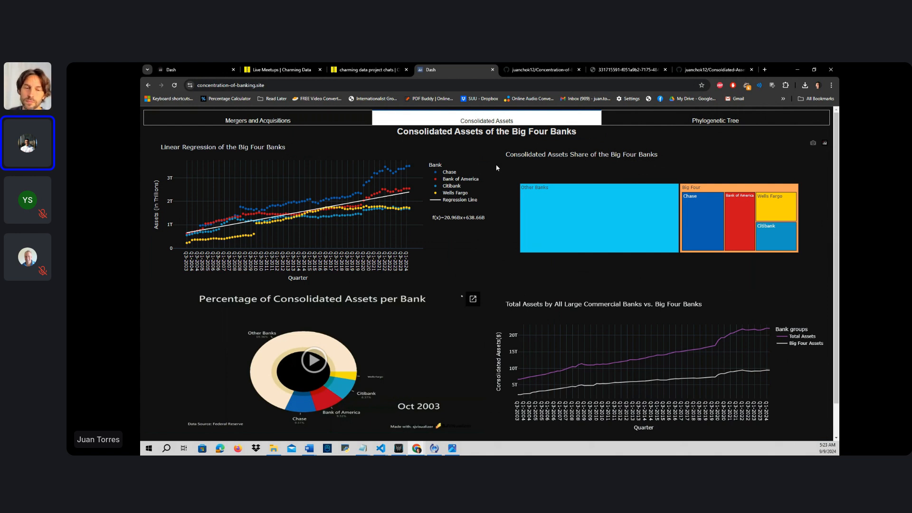
scroll(down, 3)
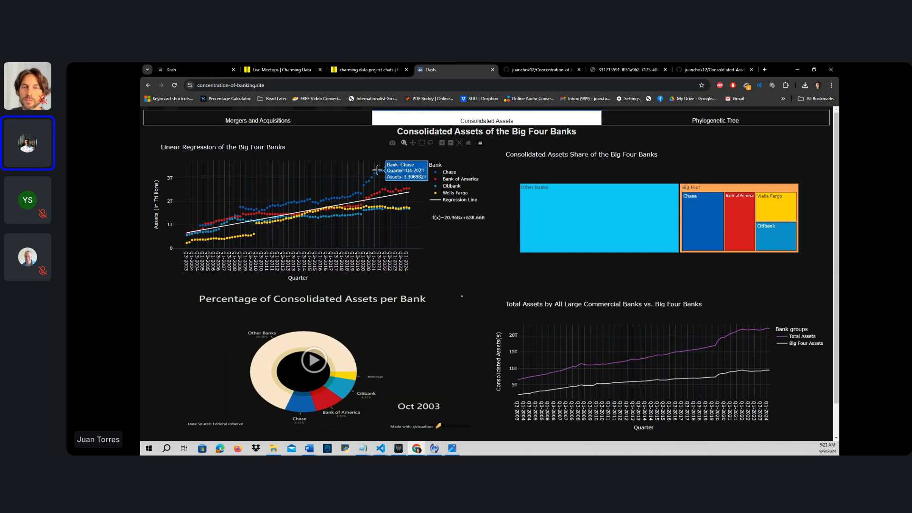
mouse_move(232, 223)
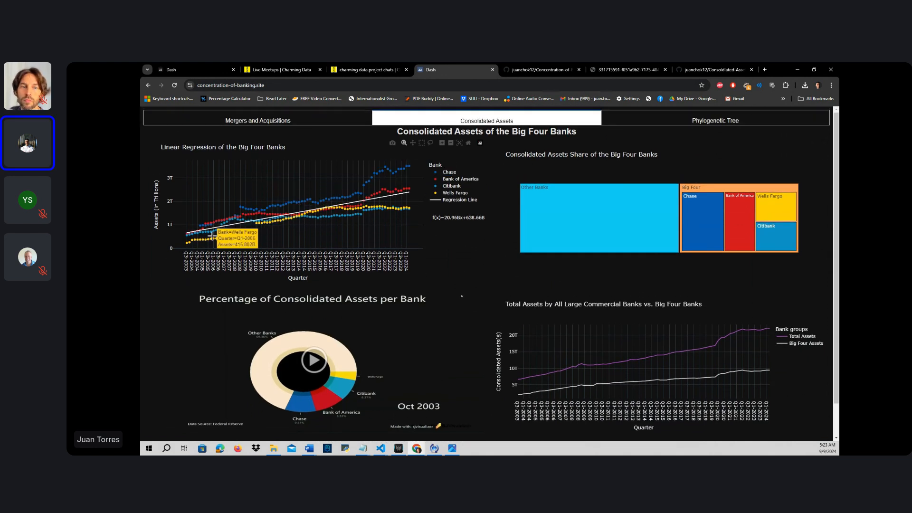
mouse_move(217, 236)
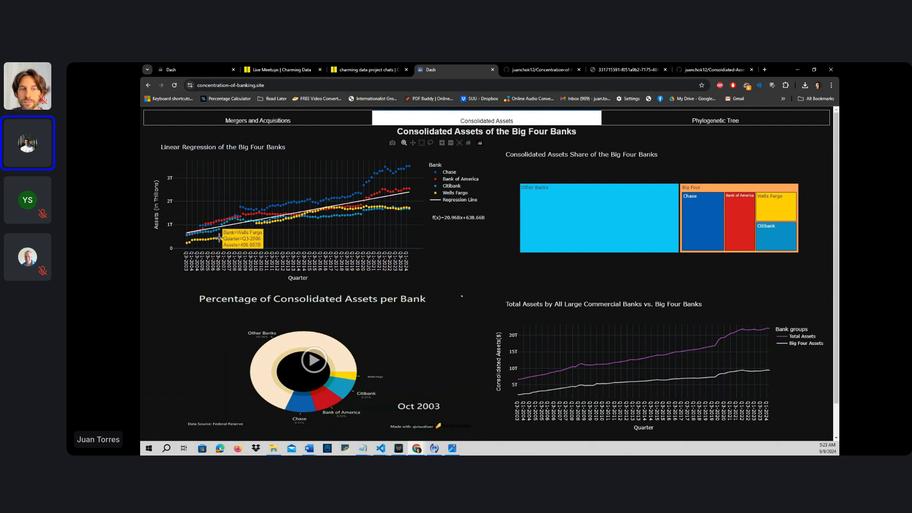
mouse_move(233, 242)
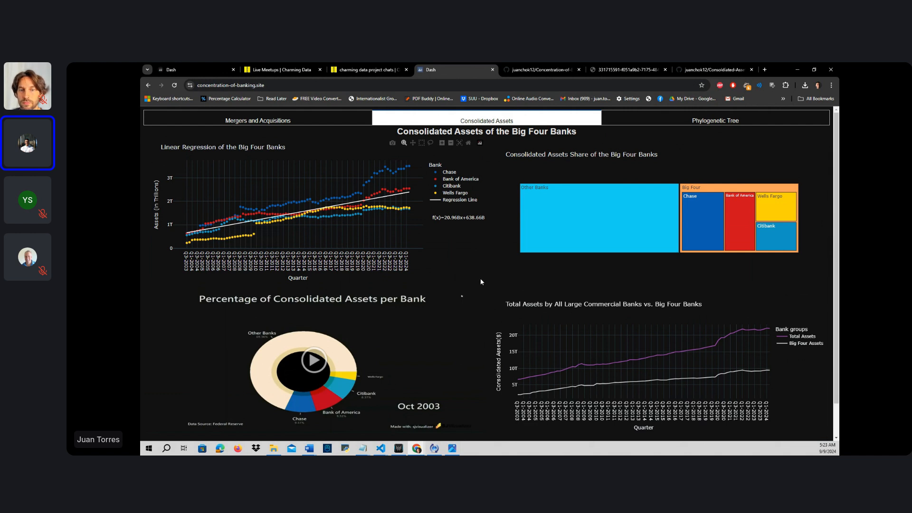
scroll(down, 3)
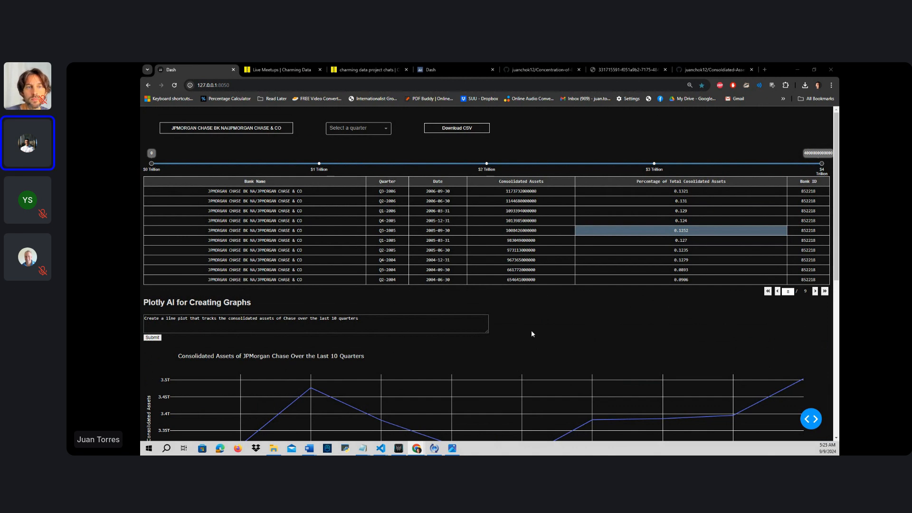
mouse_move(575, 336)
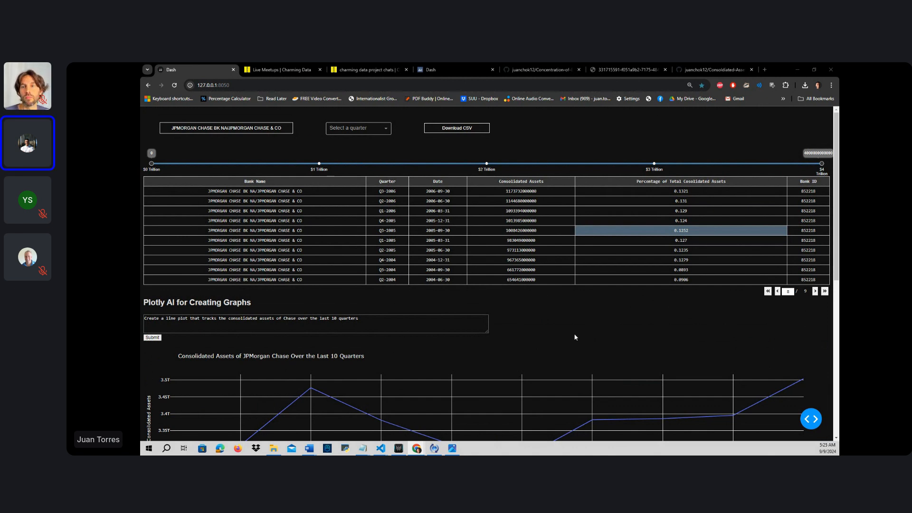
mouse_move(772, 308)
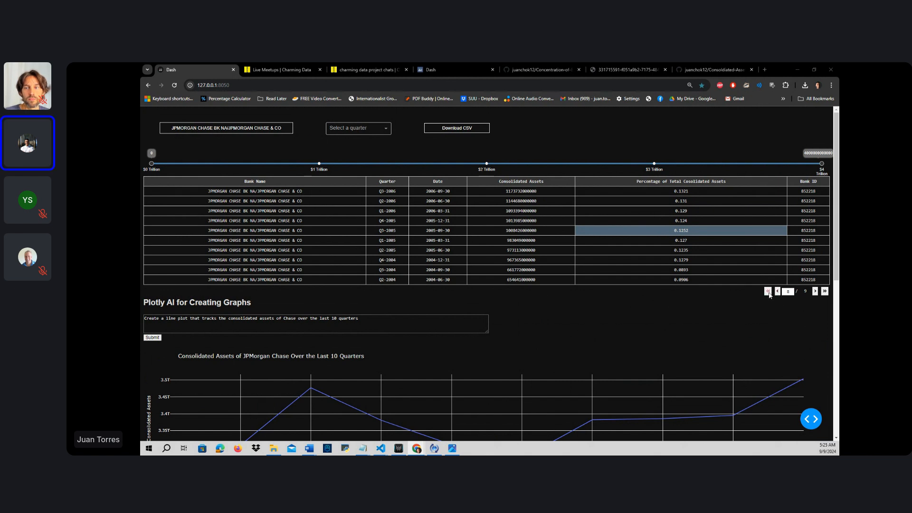
Step: Jump the Chase assets table back to its first page (Q1-2021 to Q1-2024)
click(777, 291)
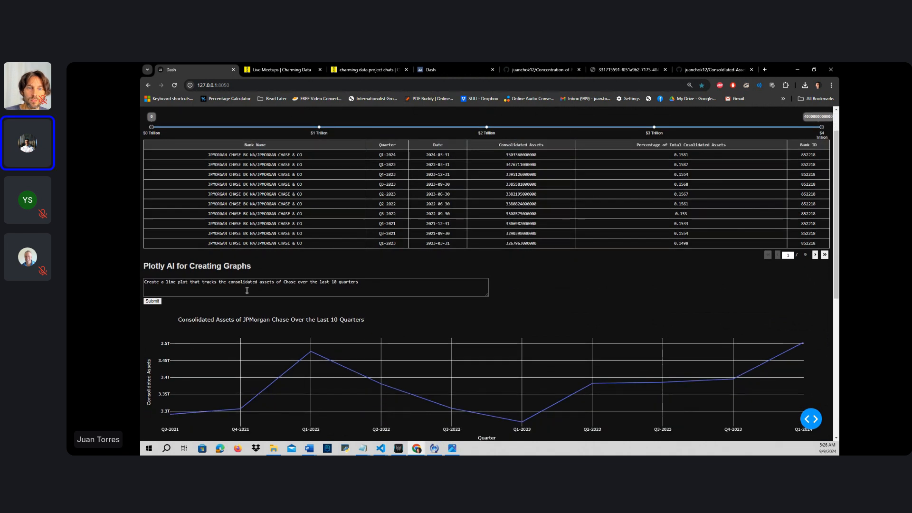
mouse_move(286, 340)
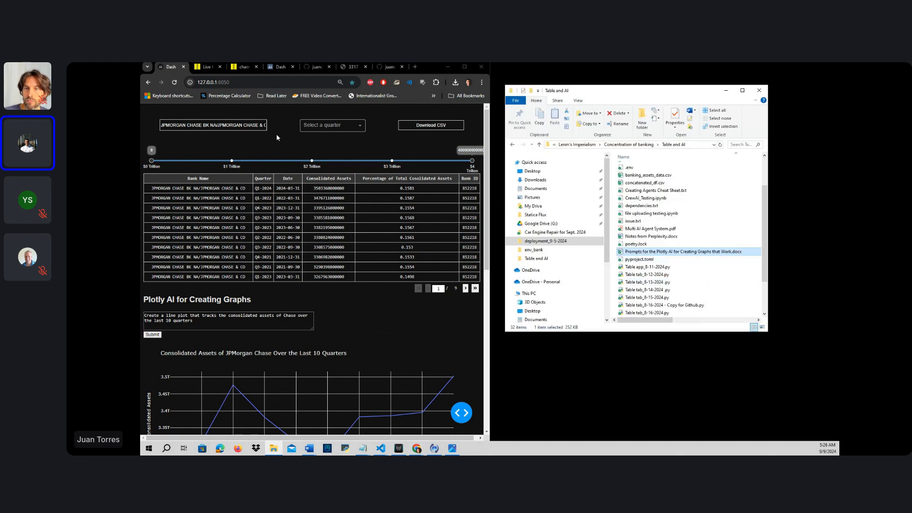
Step: Open banking_assets_data.csv in Excel and snap its window to the right
click(647, 220)
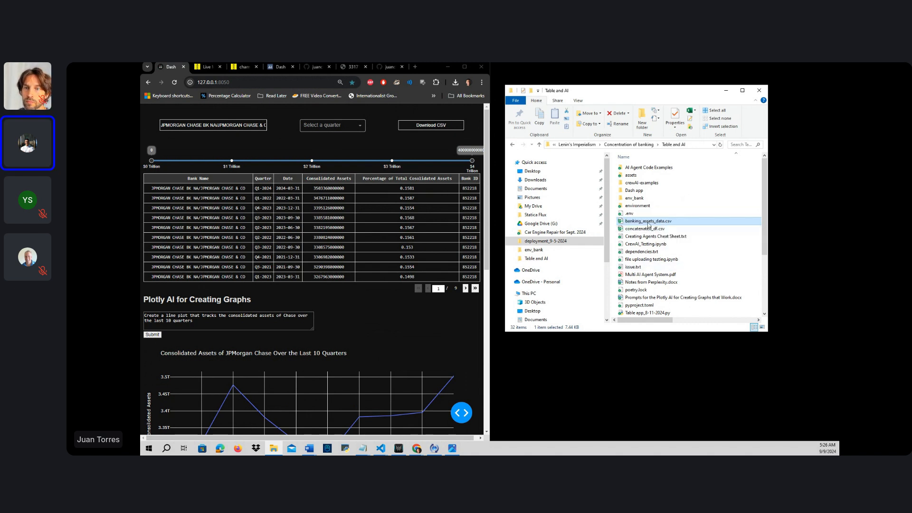
double_click(647, 221)
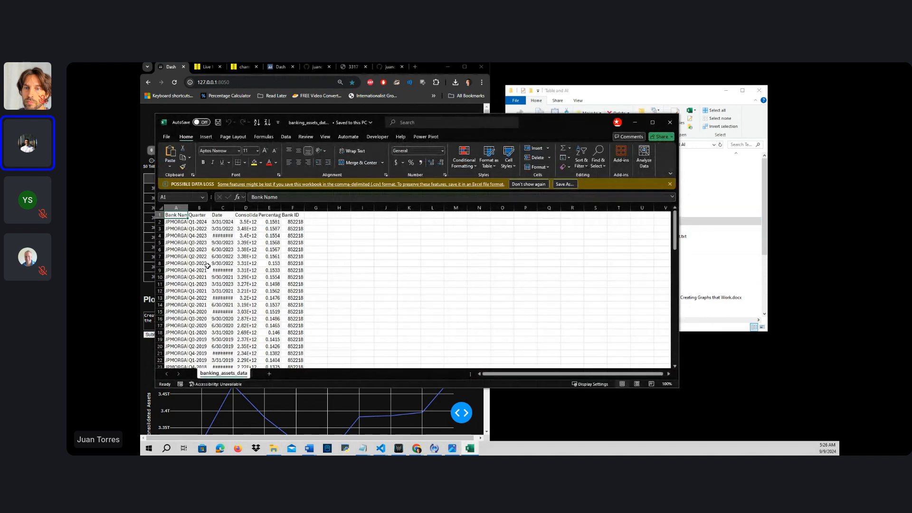
mouse_move(551, 133)
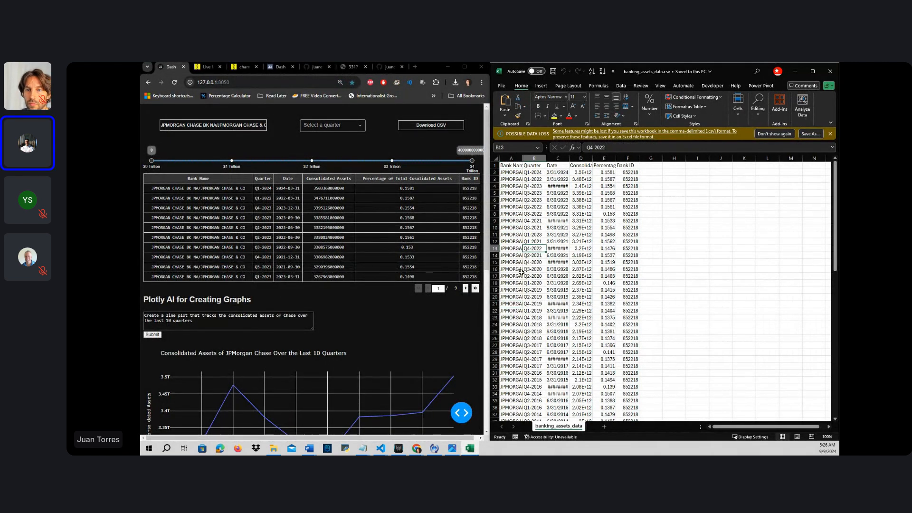
drag(640, 70, 576, 71)
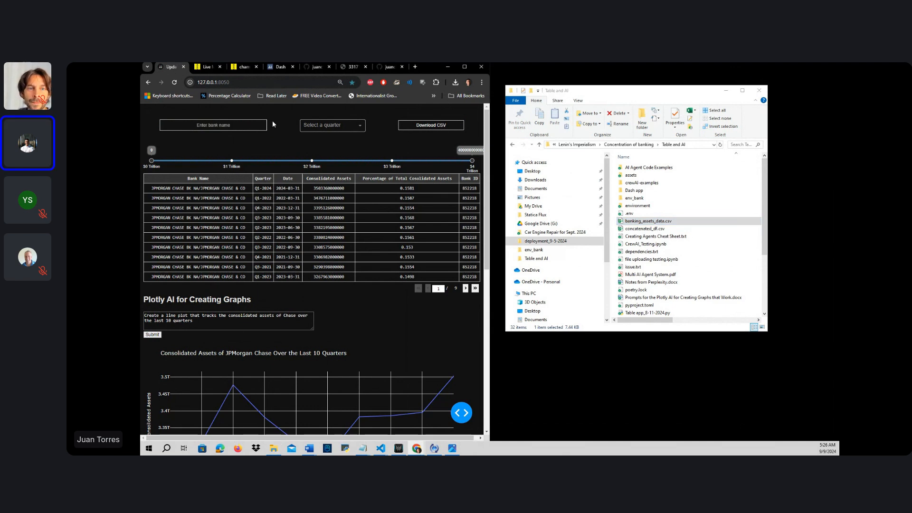
Step: Filter the bank table to quarter Q1-2024 and select the CSV file again
click(332, 125)
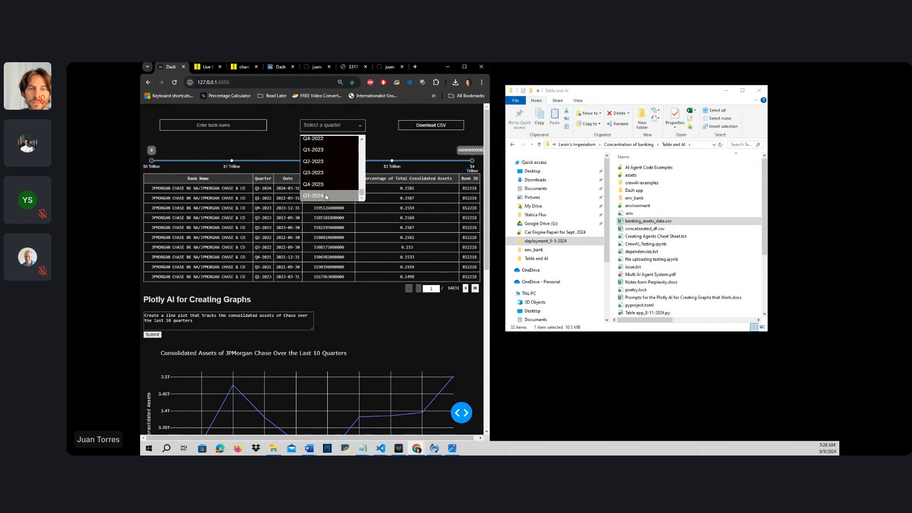
click(312, 195)
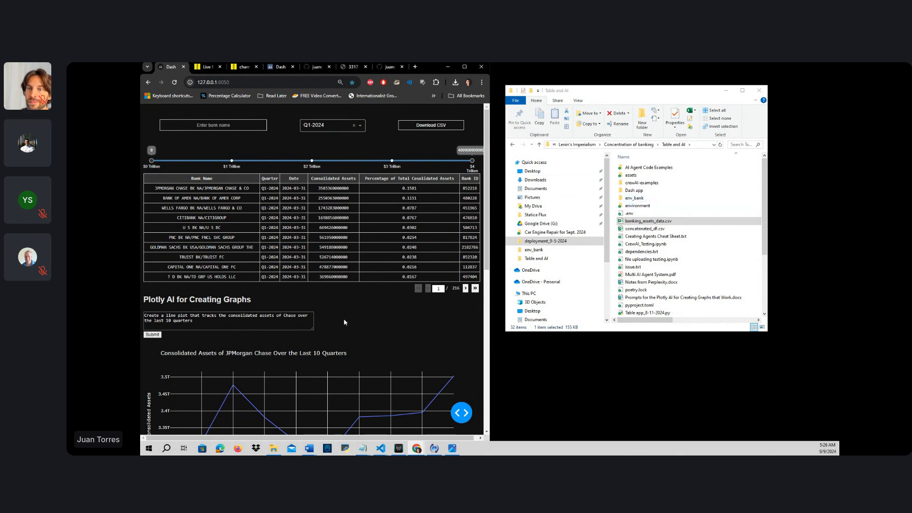
click(647, 220)
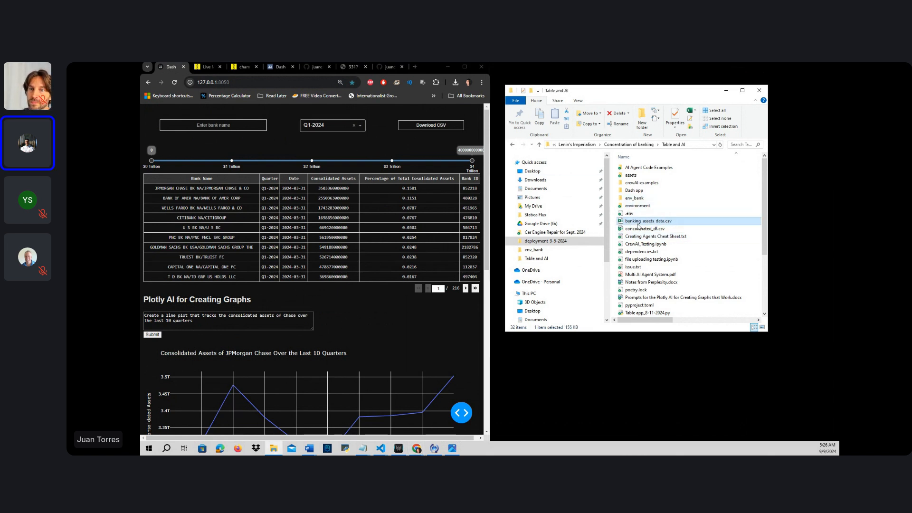
Step: Review the Q1-2024 banks (PNC row) in banking_assets_data.csv in Excel, then close without saving
double_click(647, 221)
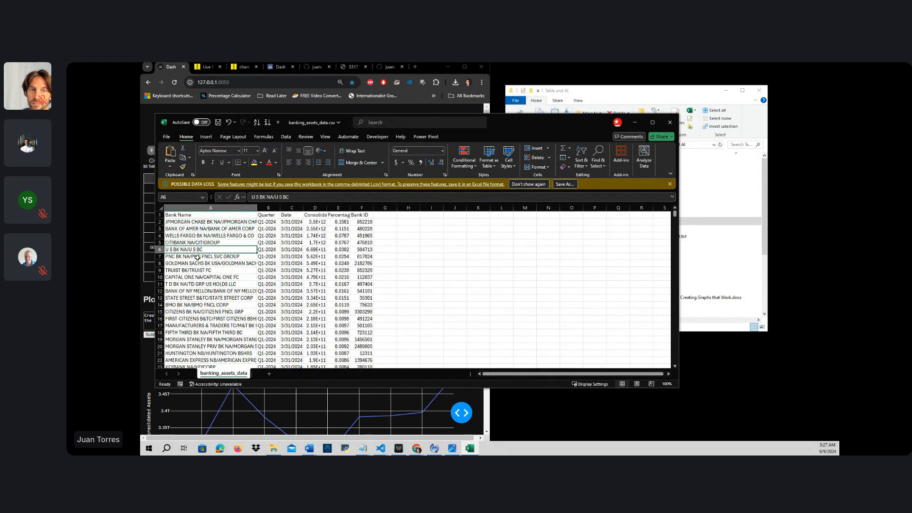
click(210, 256)
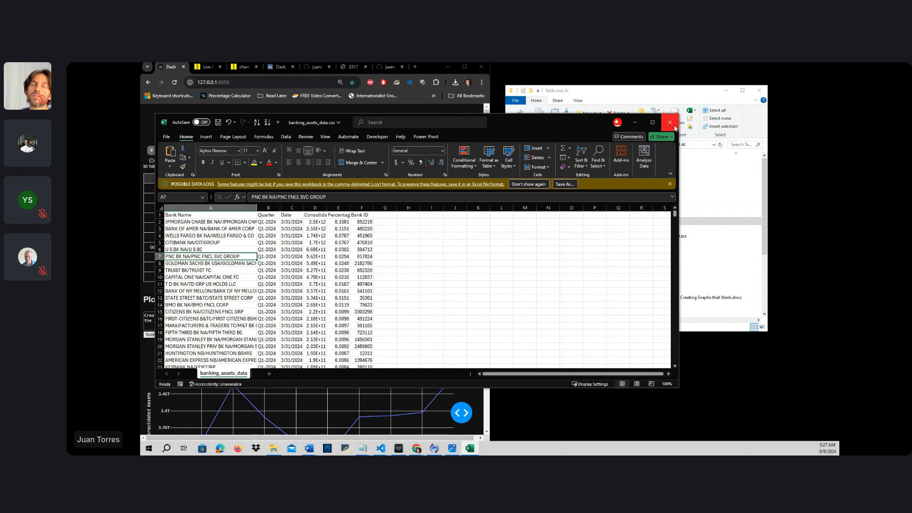
click(669, 122)
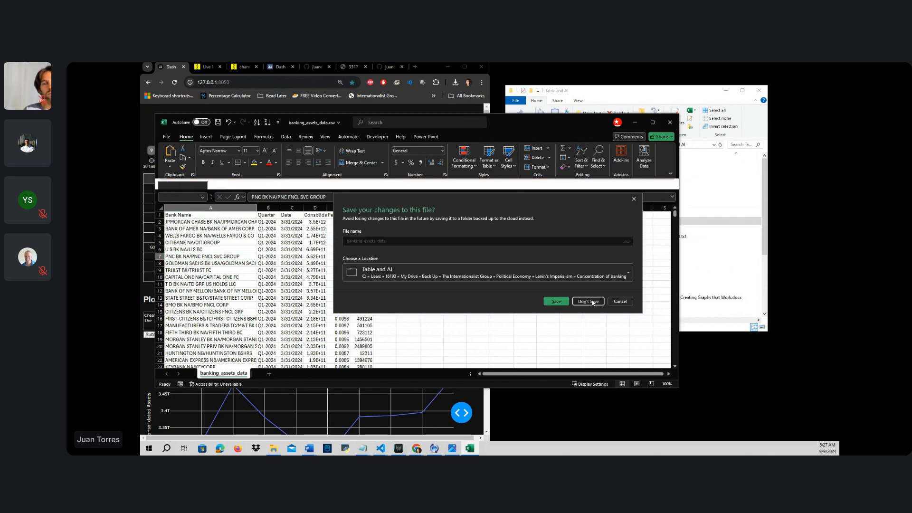
click(587, 301)
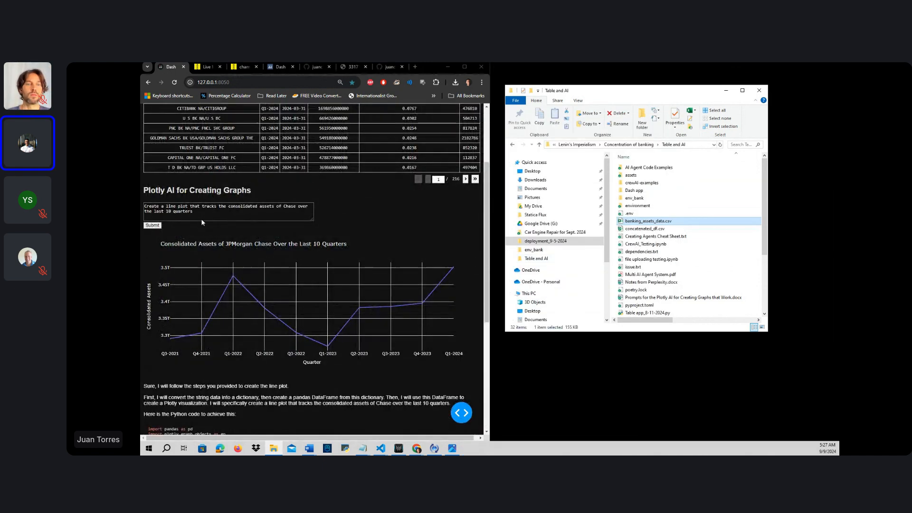
Step: Replace the prompt with a request for an insightful plot of the 10 biggest banks by consolidated assets
triple_click(228, 208)
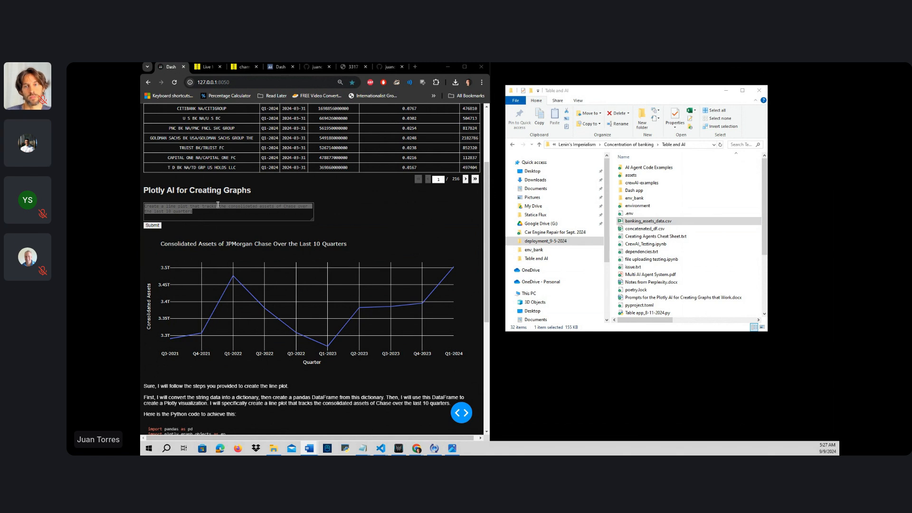
text(Create an insightful)
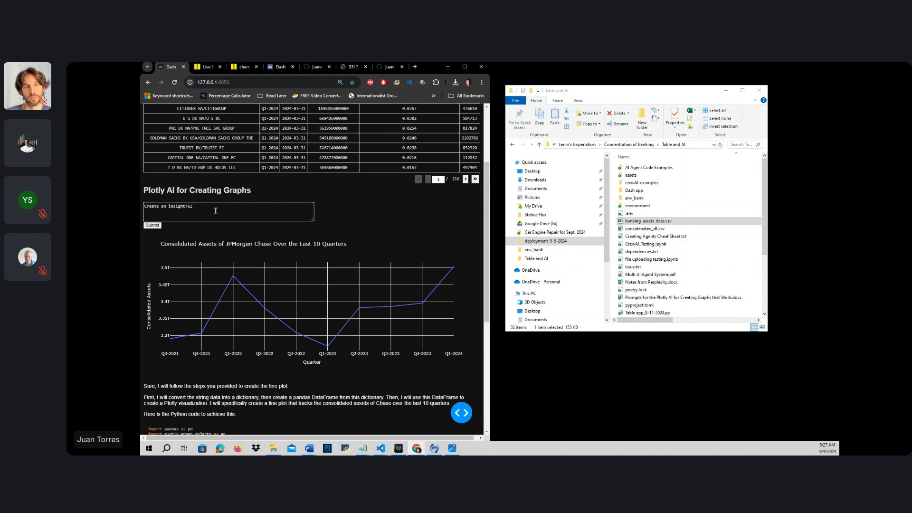
text(plot about the 10)
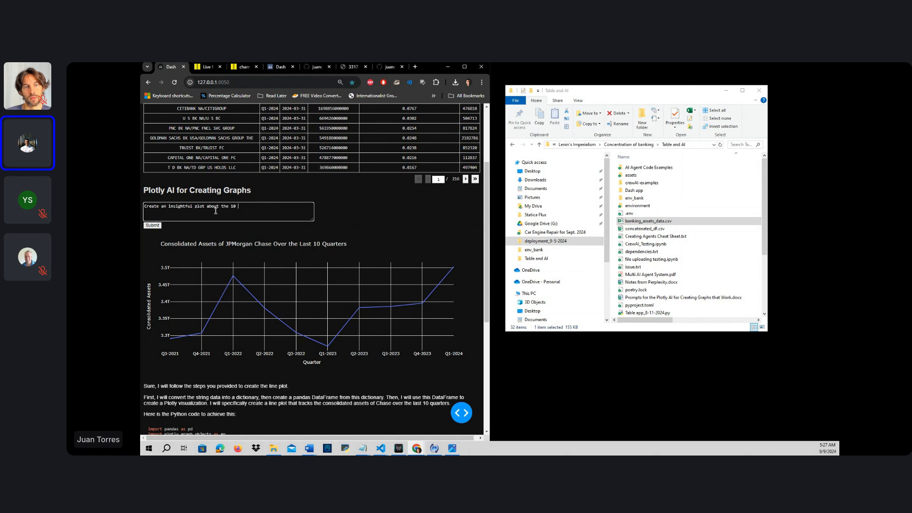
text(biggest c)
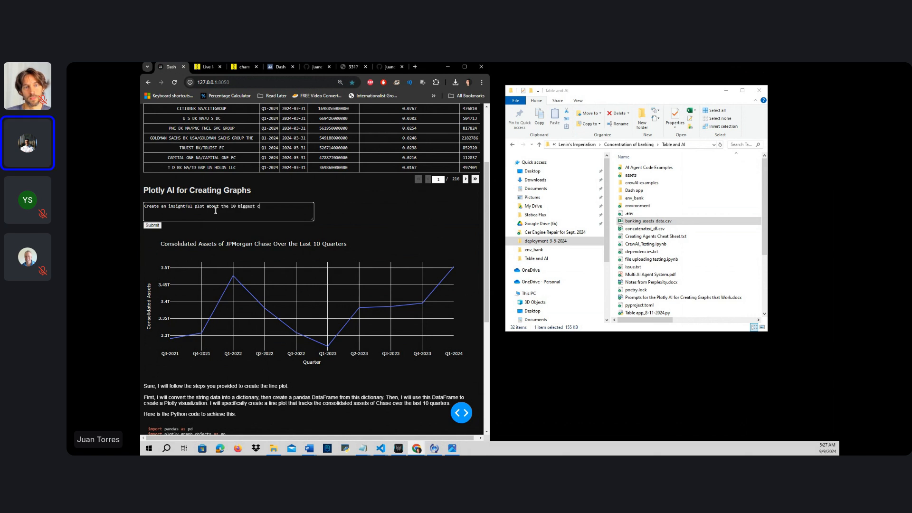
text(banks)
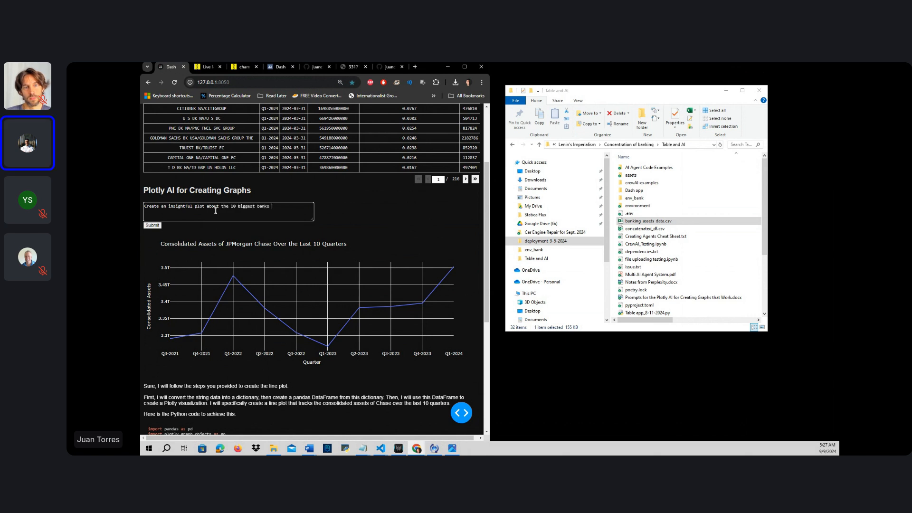
text(based on their)
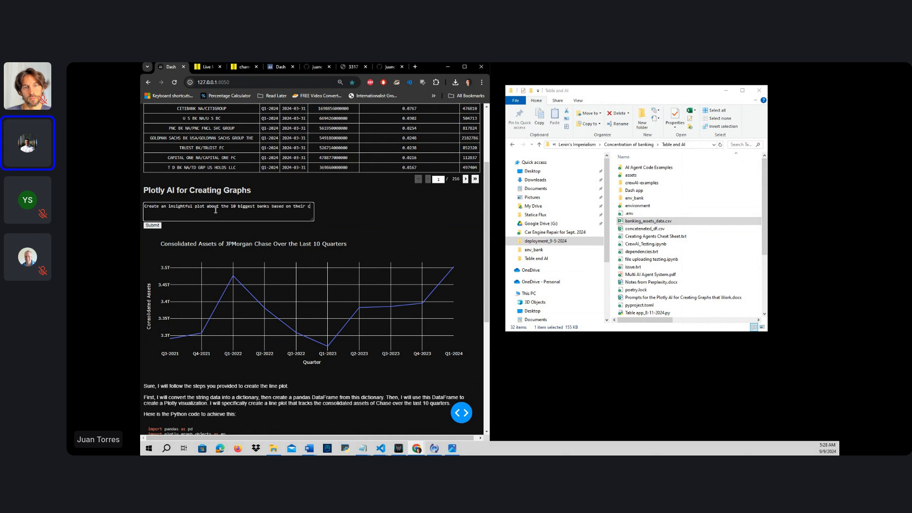
text(consolidated asssets)
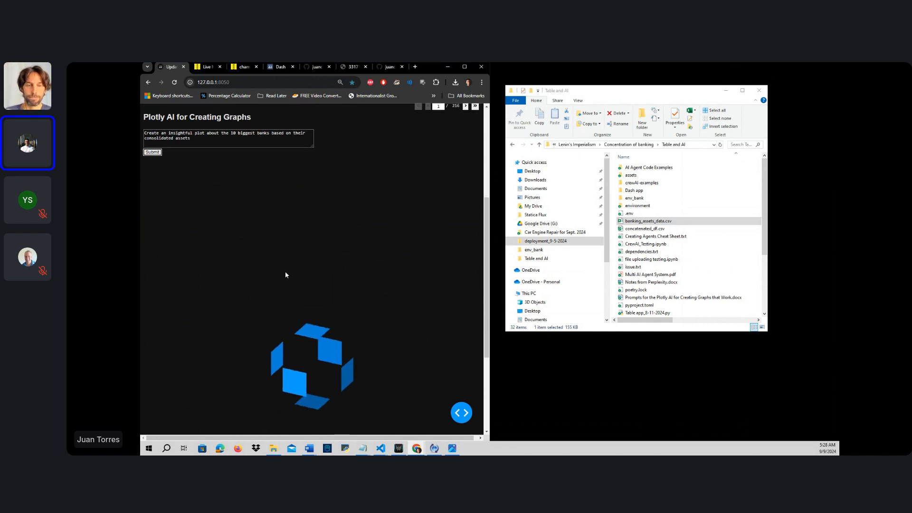
Step: Inspect the callback error popup reporting NameError: 'headers' is not defined
click(152, 152)
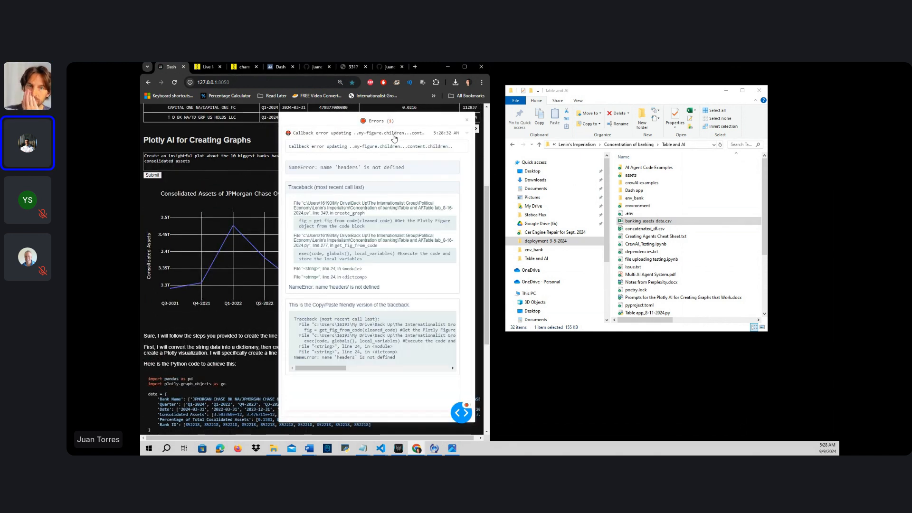
mouse_move(227, 198)
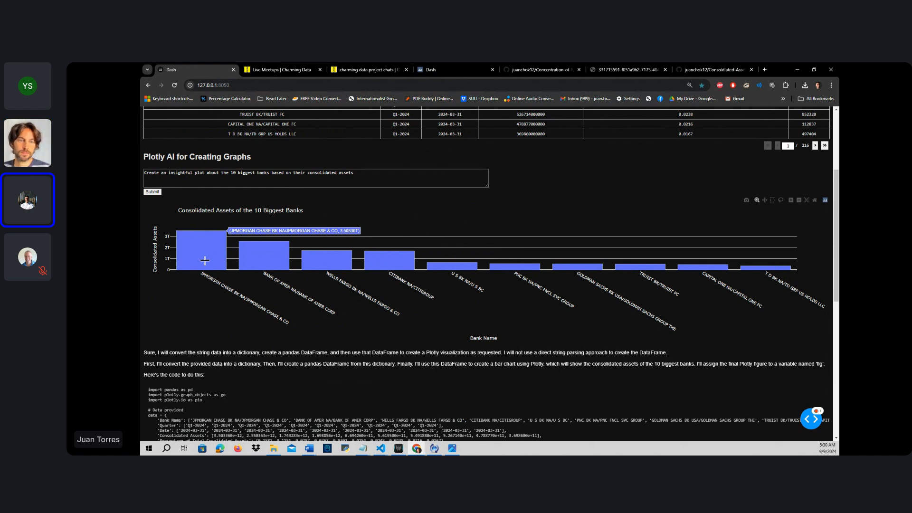
mouse_move(254, 249)
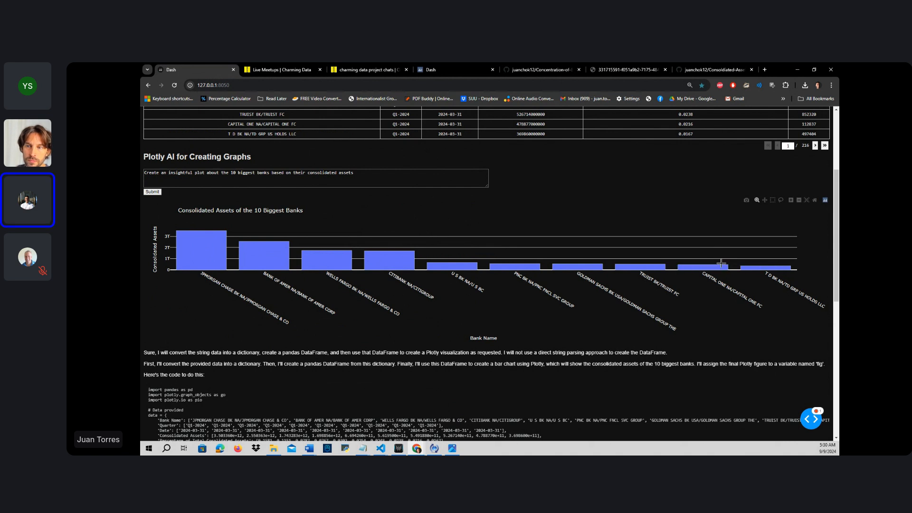
mouse_move(721, 265)
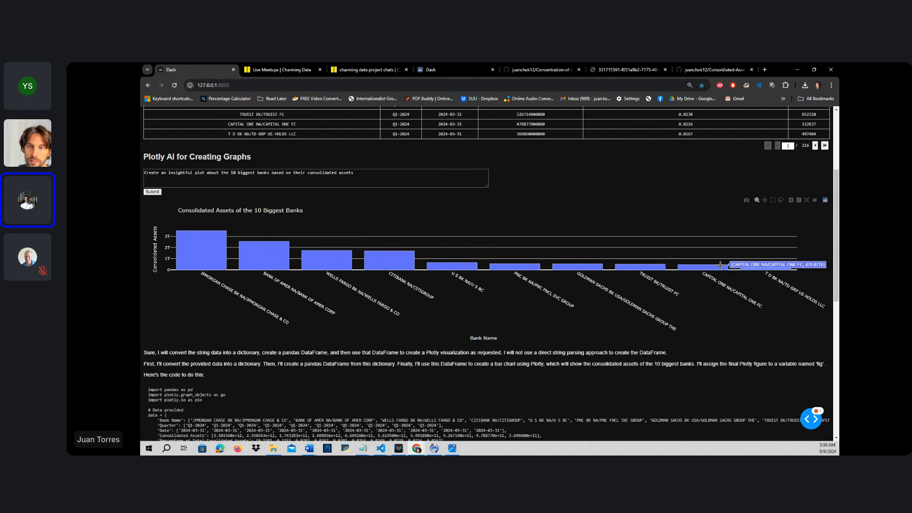
Step: Highlight the AI's explanation up to 'as requested' and bring the generated Python plotting code into view
scroll(down, 3)
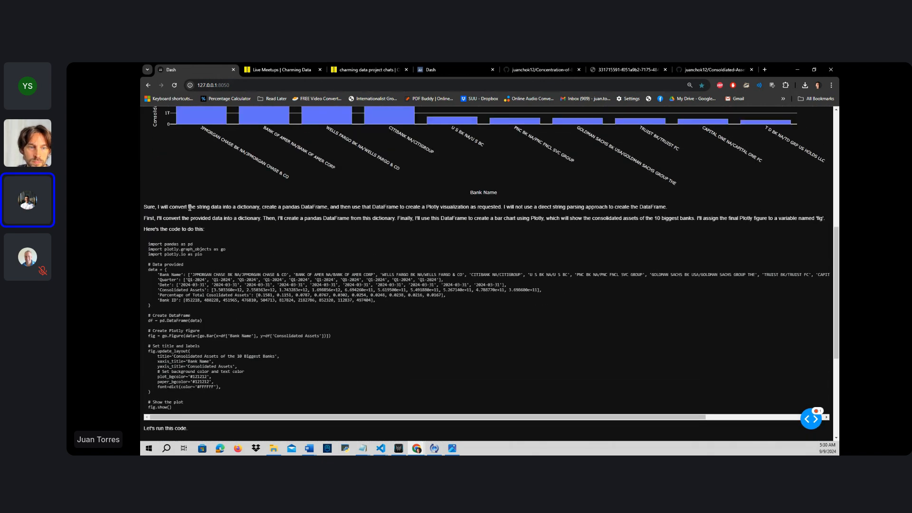
mouse_move(270, 214)
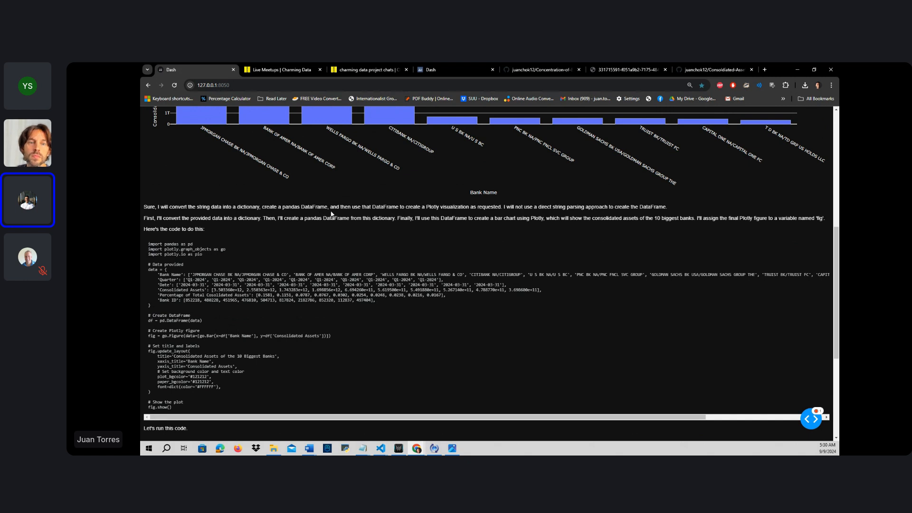
drag(406, 206, 451, 207)
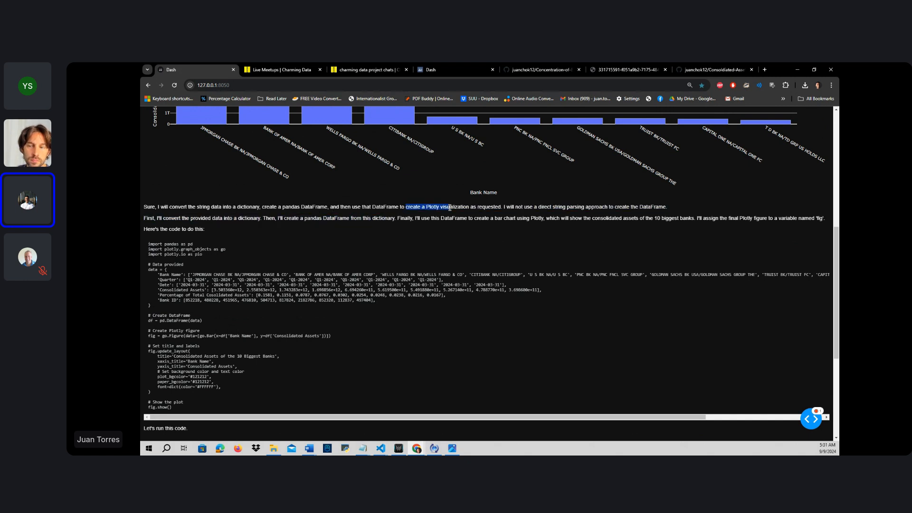
drag(451, 206, 501, 206)
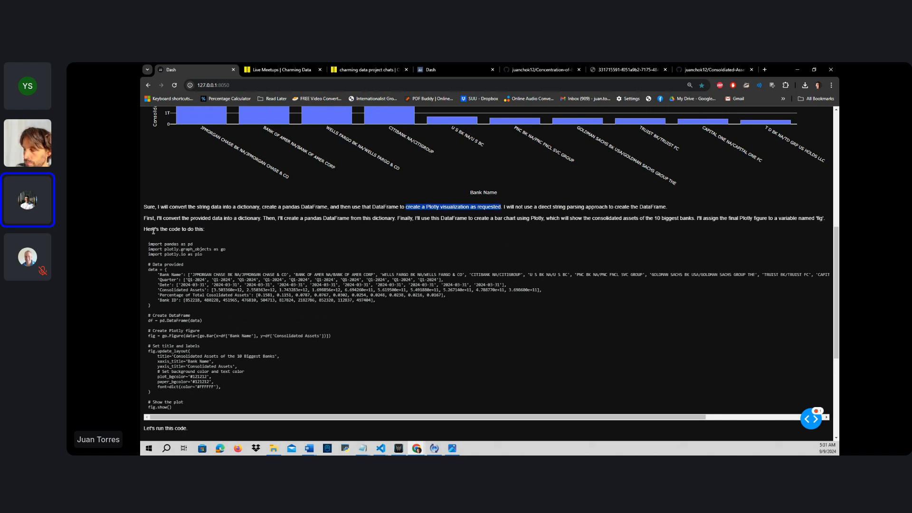
scroll(down, 3)
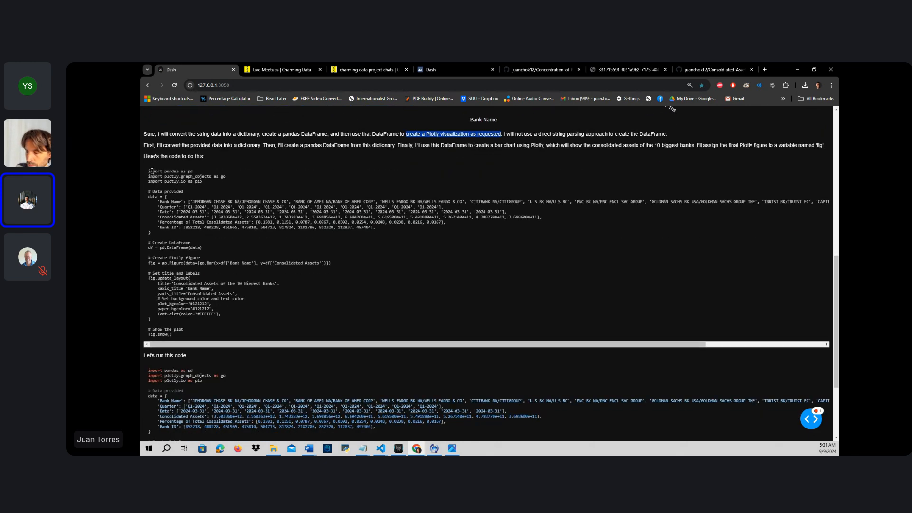
drag(150, 170, 187, 220)
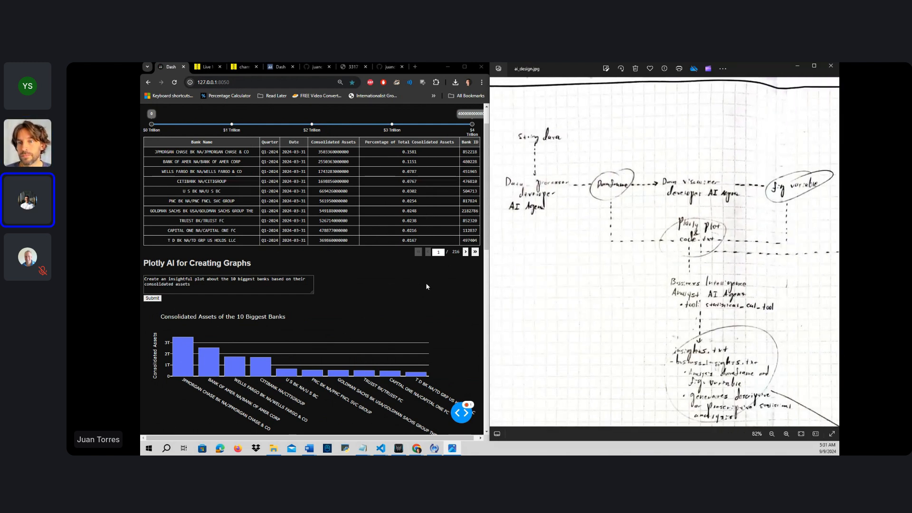
scroll(down, 3)
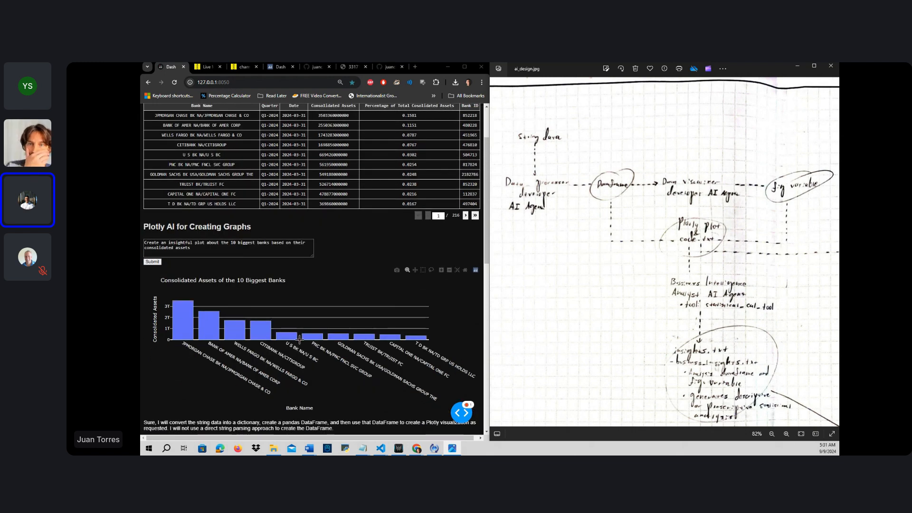
scroll(down, 3)
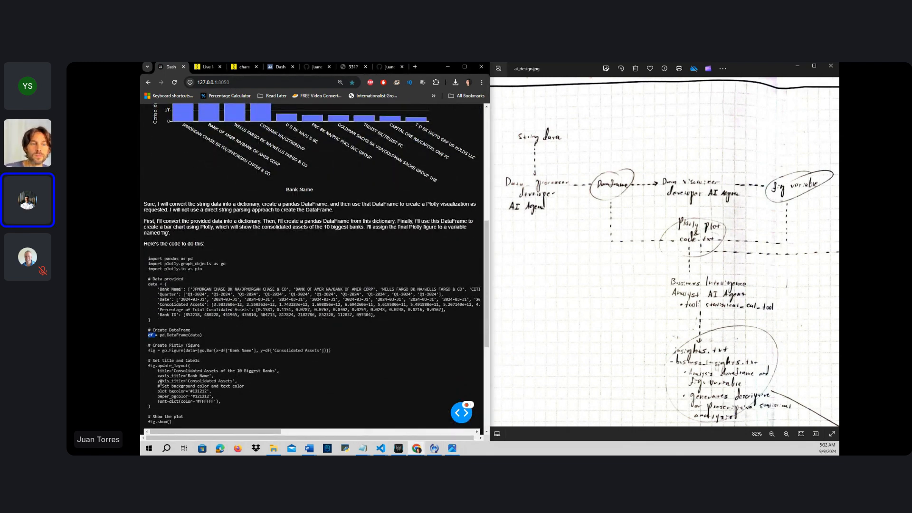
scroll(down, 3)
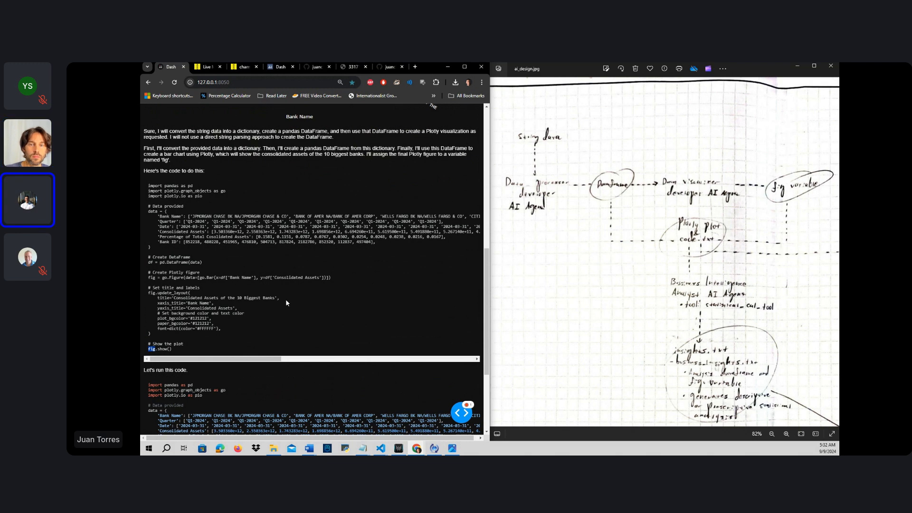
scroll(down, 3)
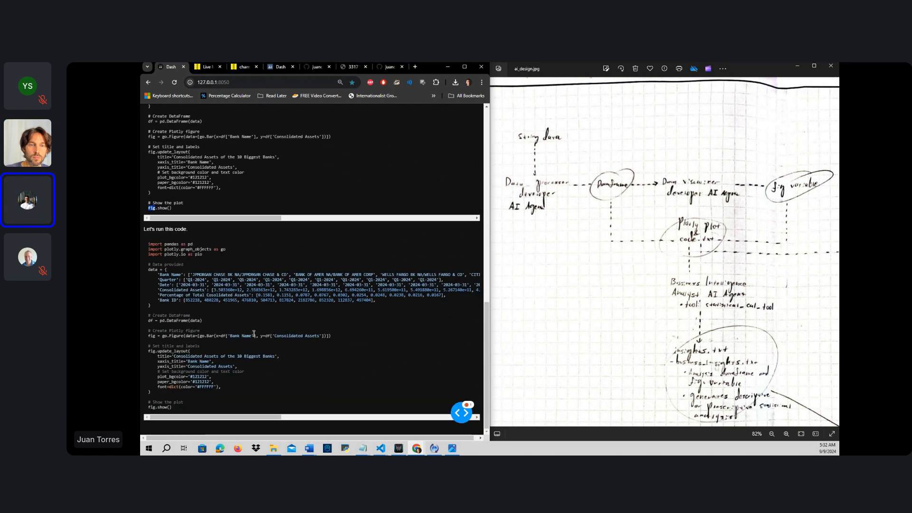
drag(150, 244, 175, 407)
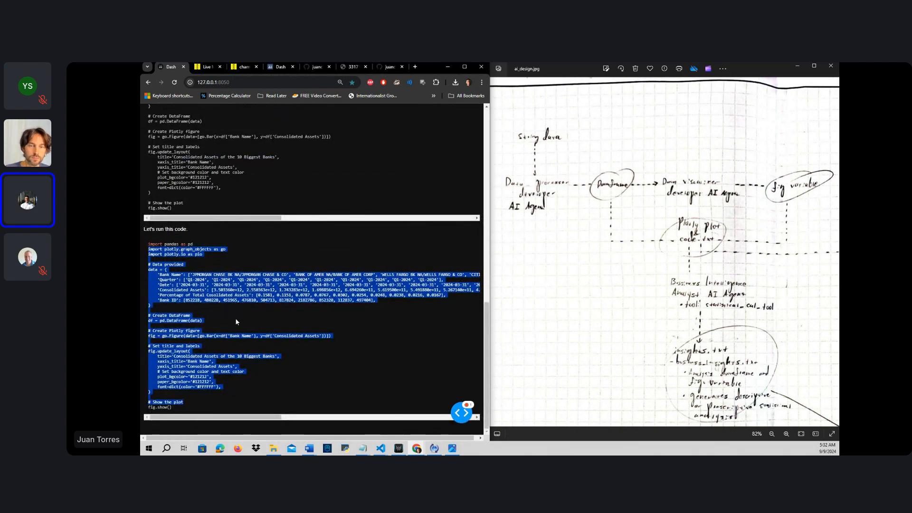
scroll(down, 3)
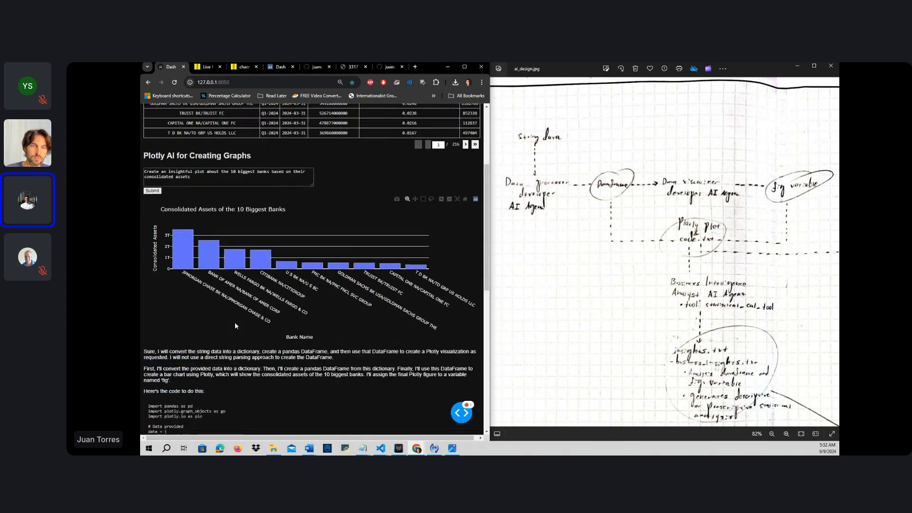
scroll(down, 3)
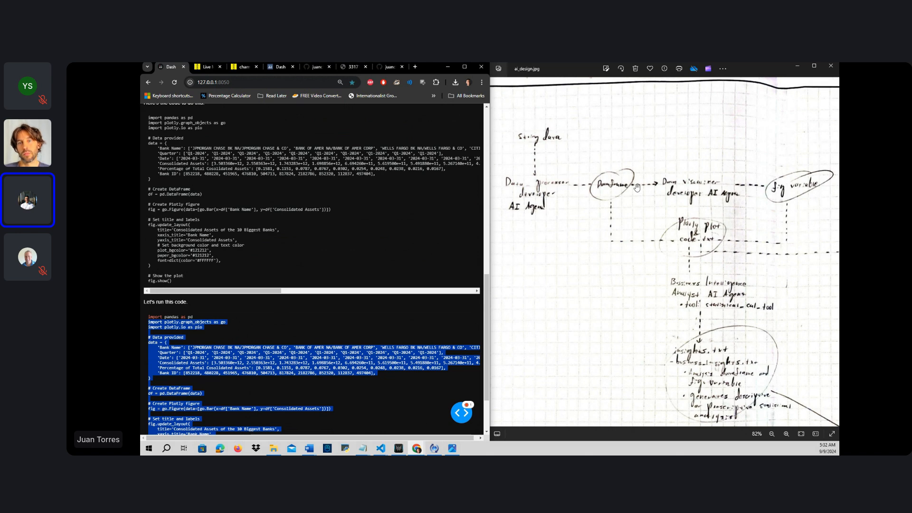
mouse_move(699, 209)
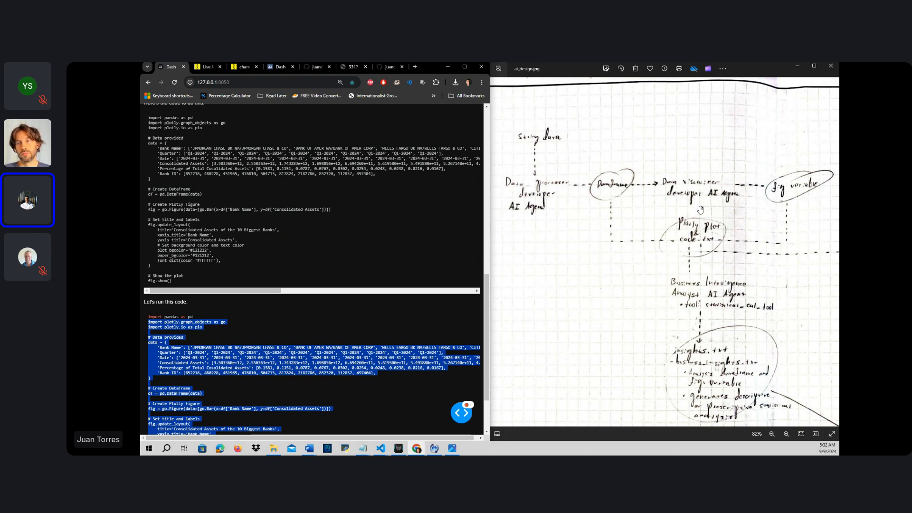
mouse_move(751, 199)
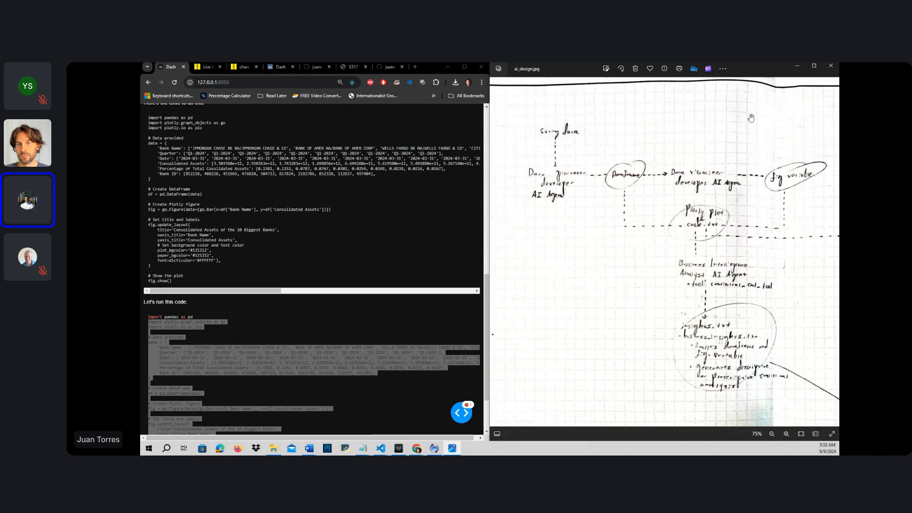
mouse_move(679, 186)
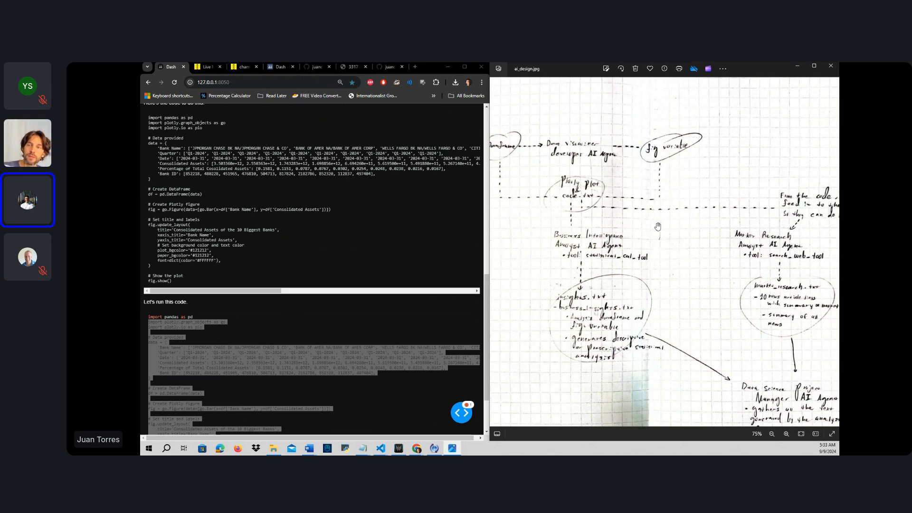
mouse_move(658, 246)
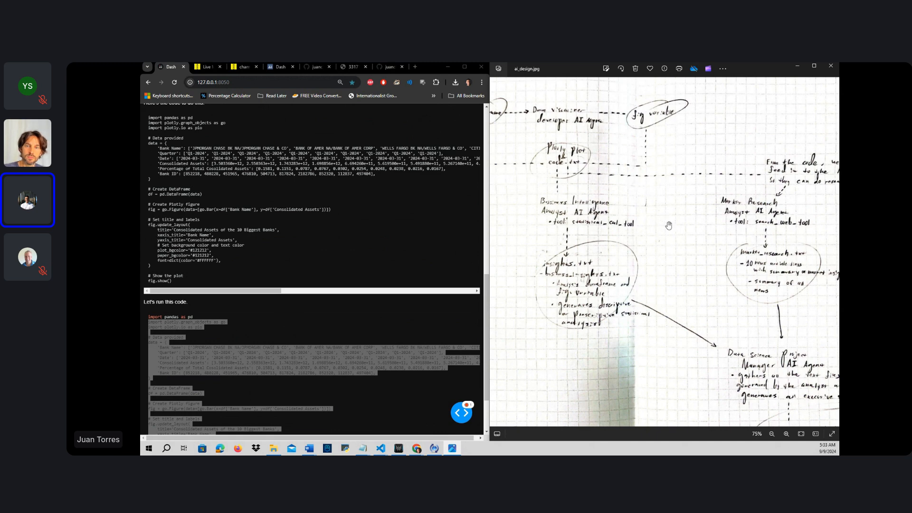
mouse_move(649, 225)
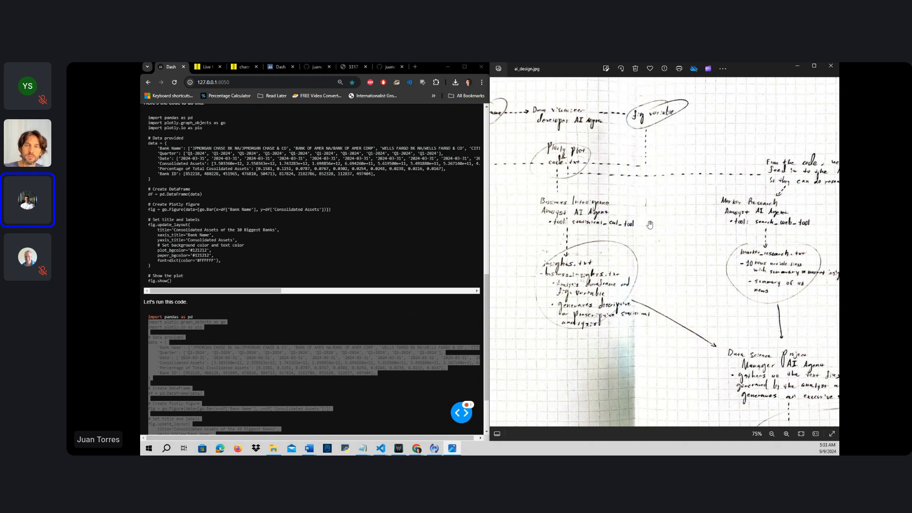
mouse_move(660, 228)
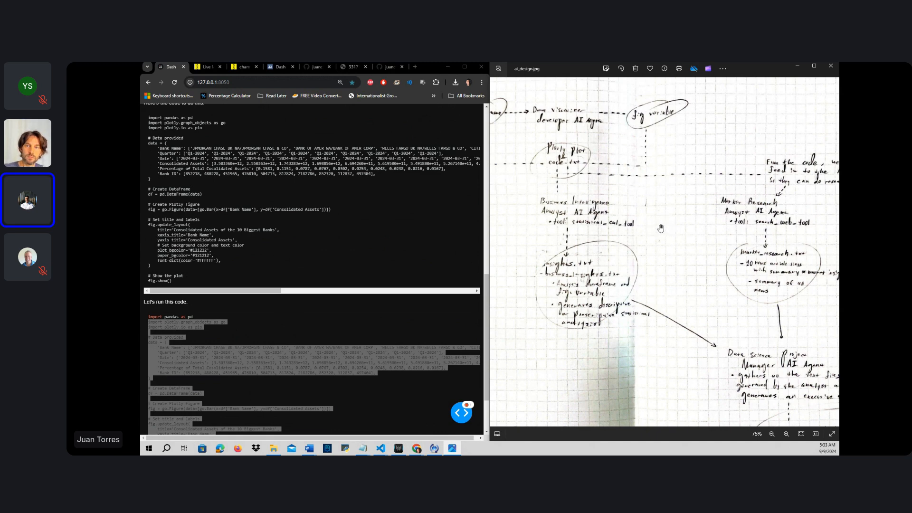
mouse_move(664, 225)
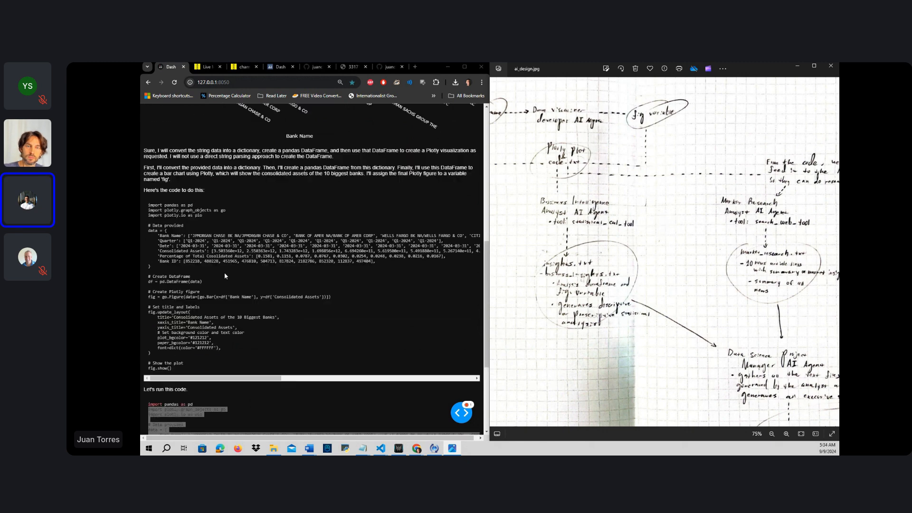
Step: Zoom out to reveal the Market Research Analyst and Data Science Project Manager agents
scroll(down, 3)
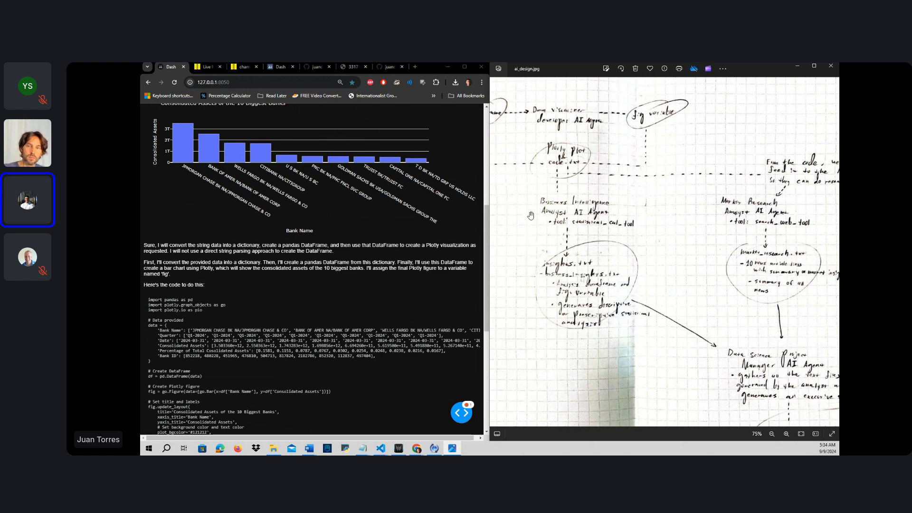
mouse_move(538, 270)
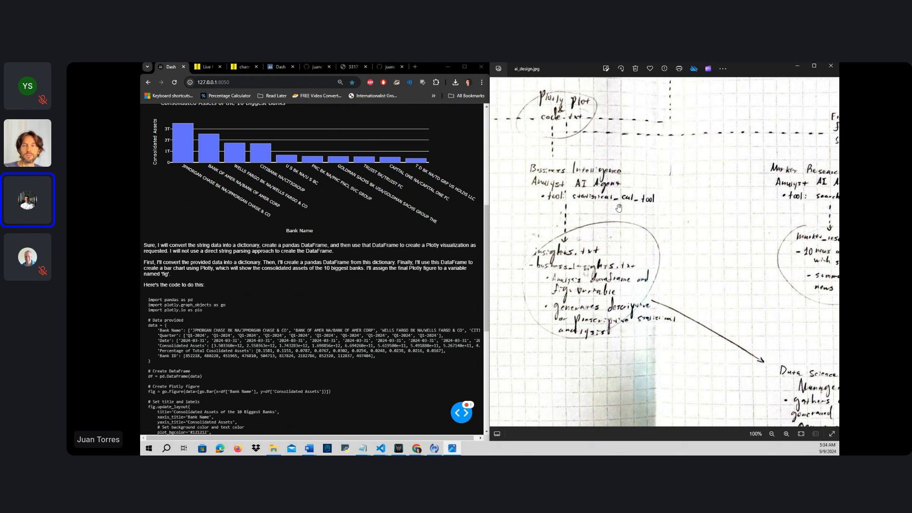
mouse_move(567, 210)
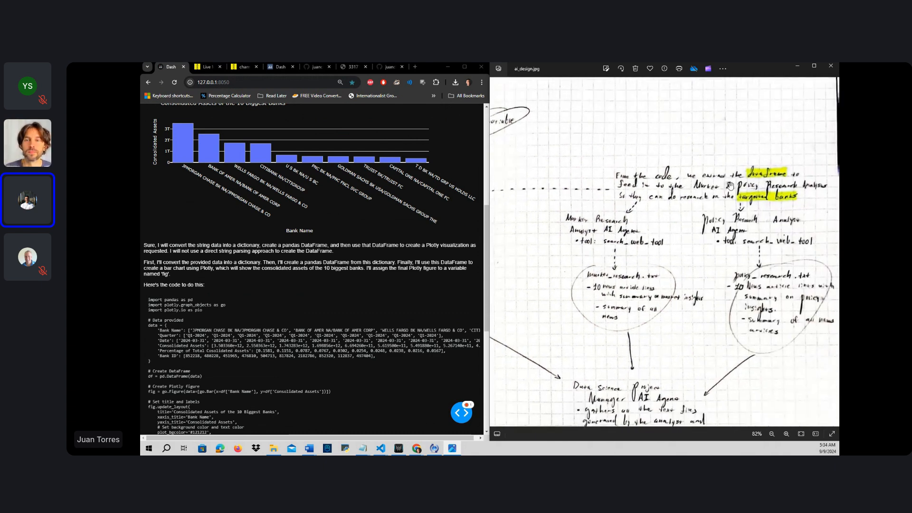
mouse_move(697, 256)
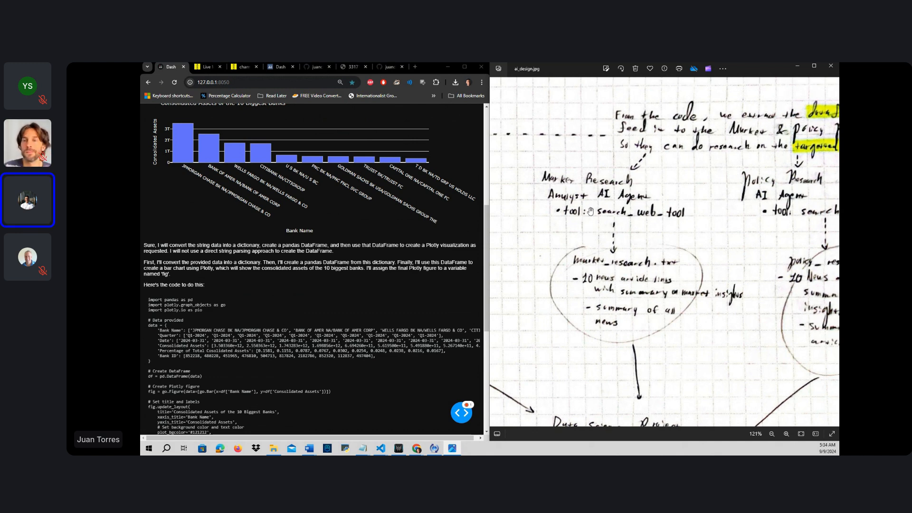
mouse_move(601, 200)
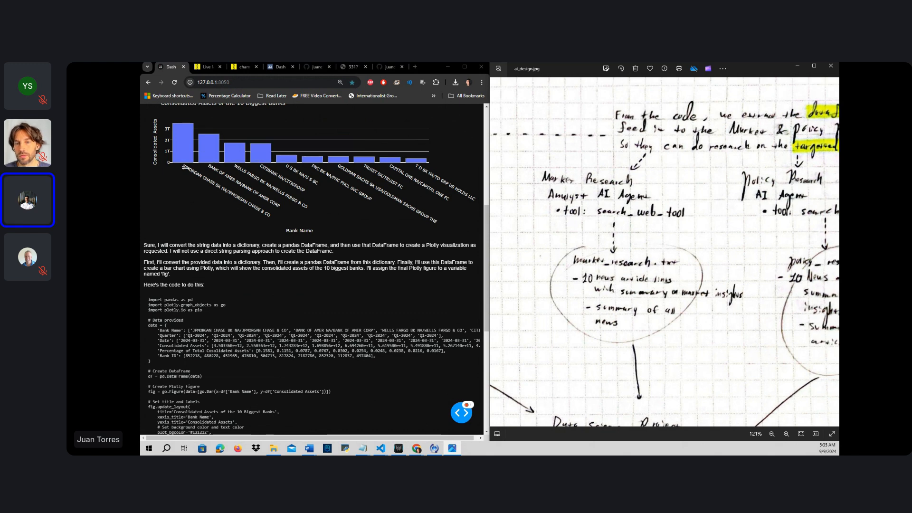
mouse_move(417, 158)
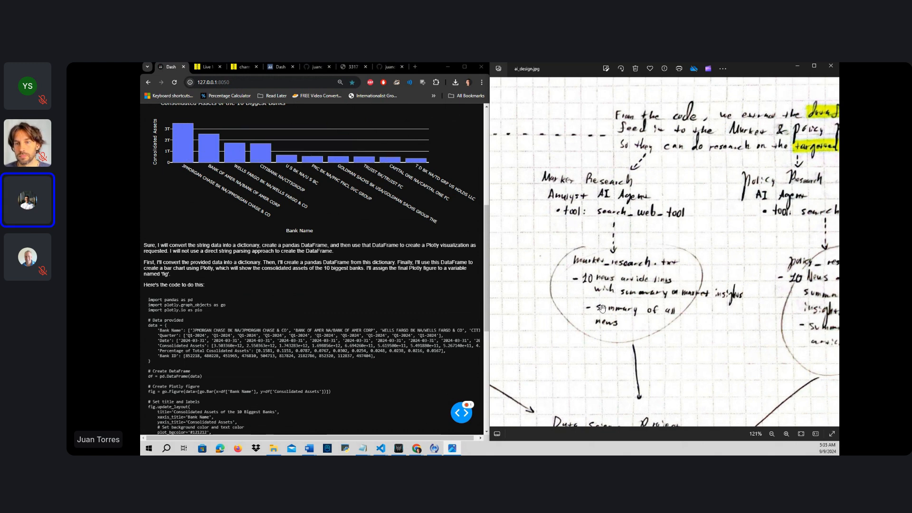
mouse_move(593, 316)
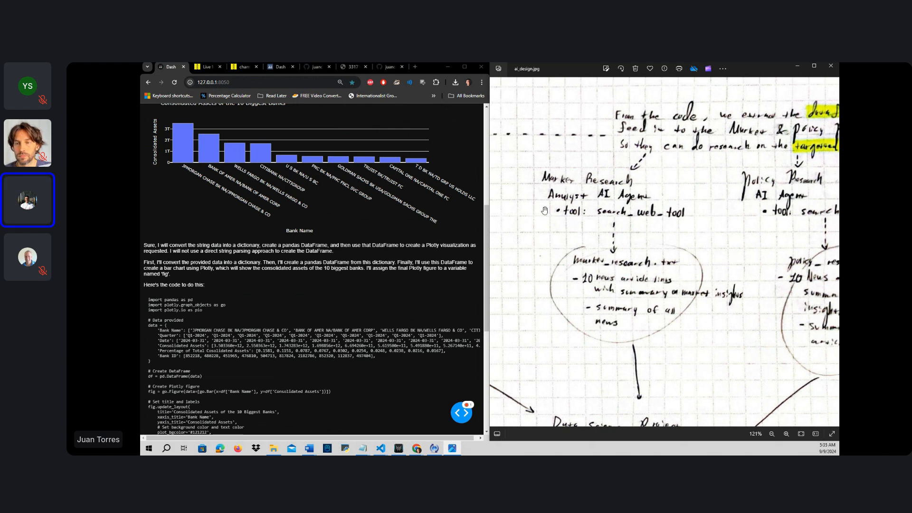
mouse_move(544, 178)
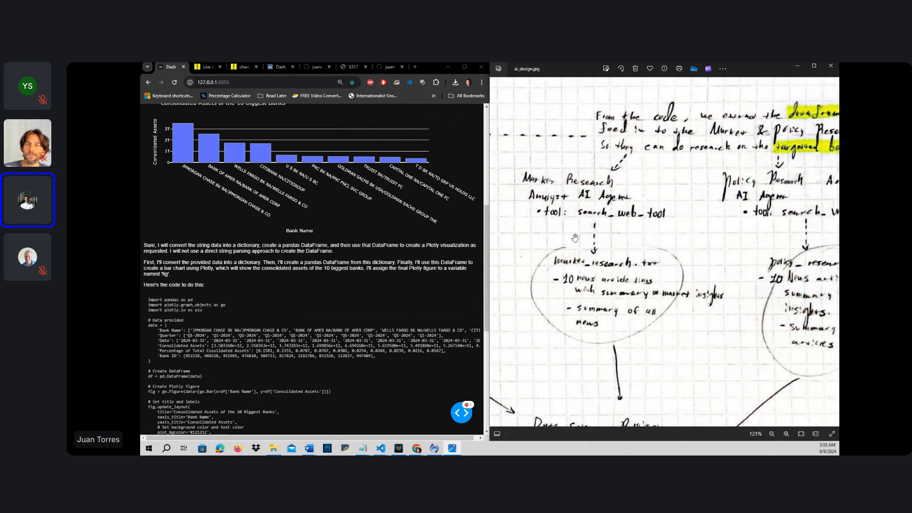
mouse_move(661, 220)
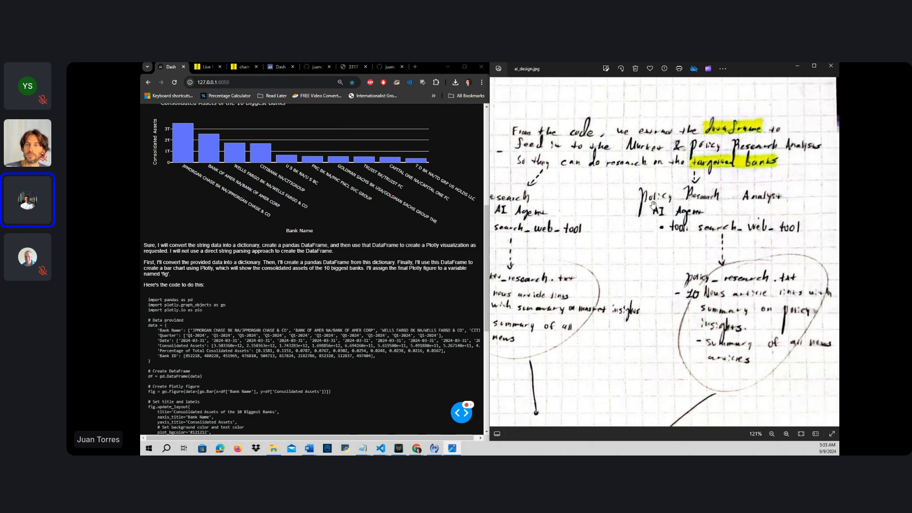
mouse_move(724, 207)
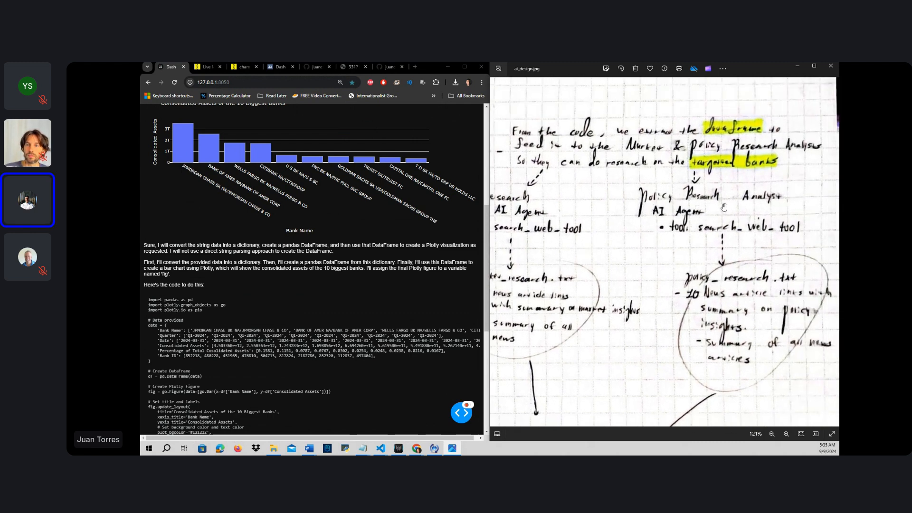
mouse_move(711, 259)
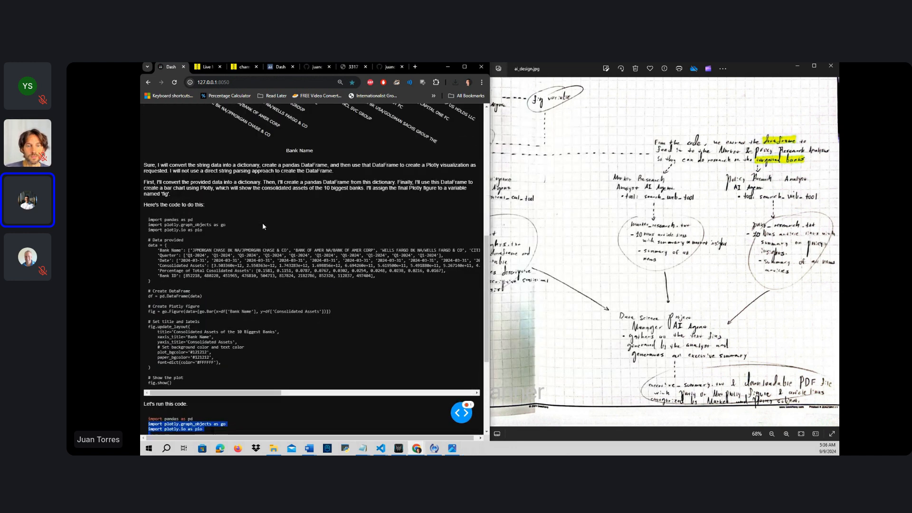
Step: Zoom out and fit the entire ai_design diagram sheet in the Photos window
scroll(down, 3)
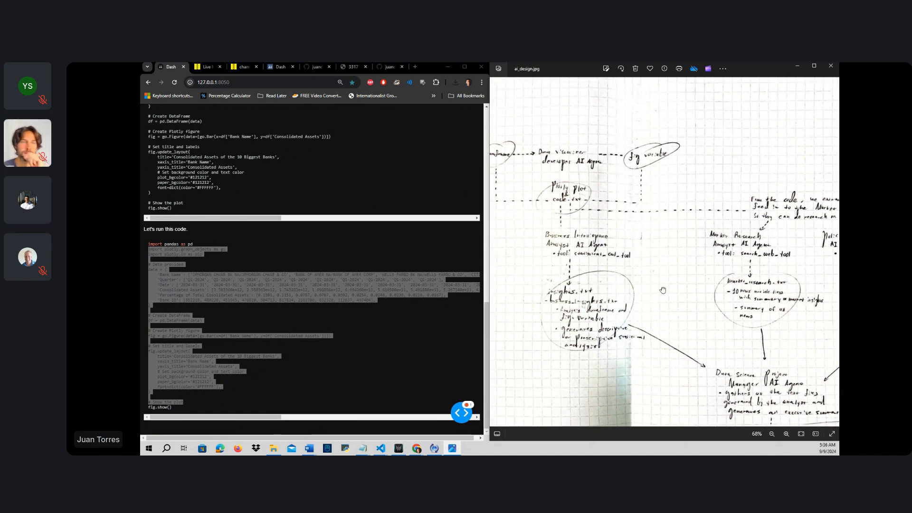
click(771, 433)
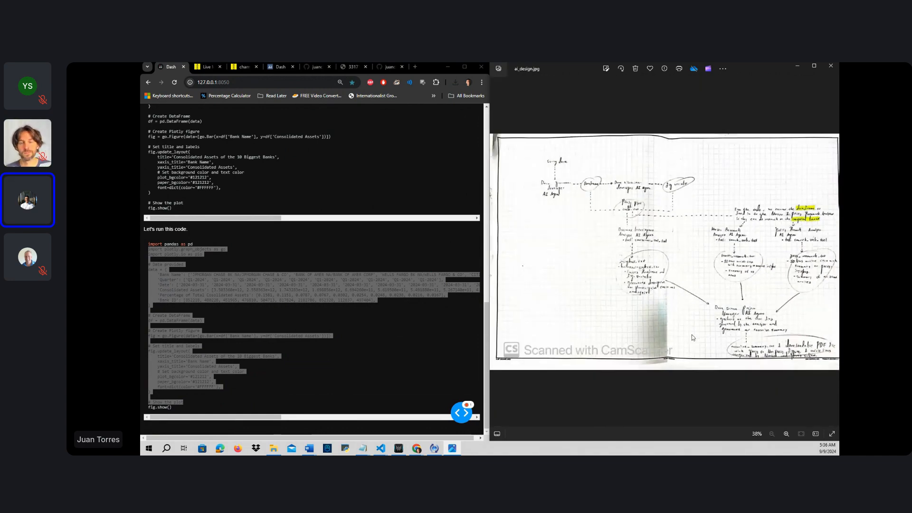